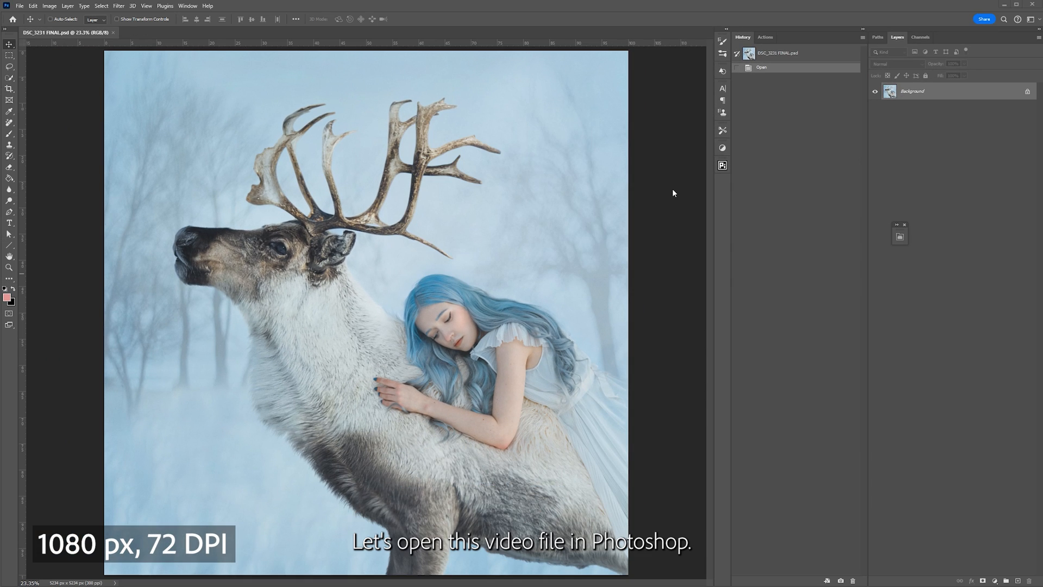
- Open the snowfall video clip from File > Open as its own video-layer document
{"action": "left_click", "coordinate": [20, 6]}
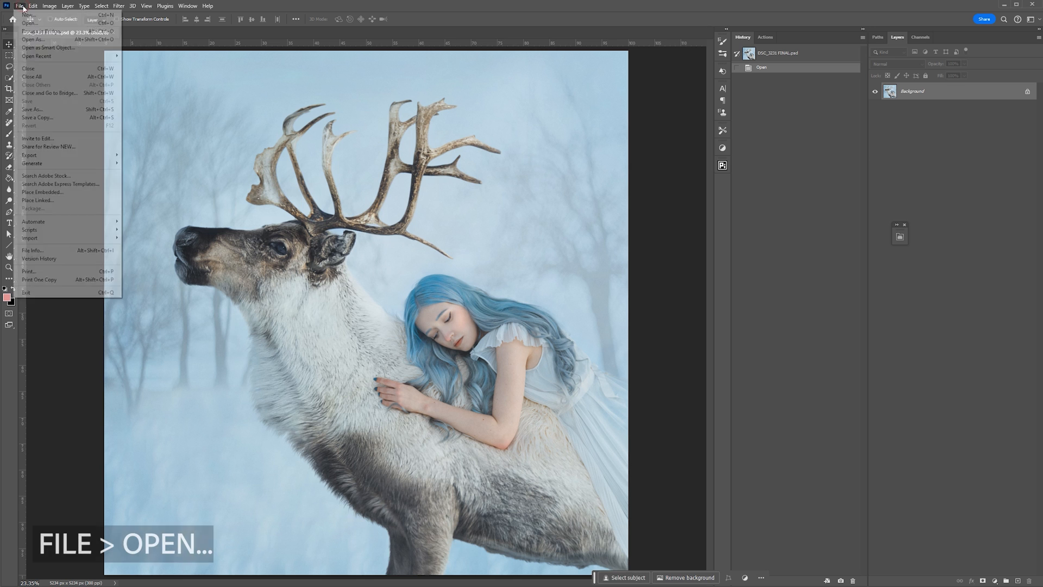
{"action": "left_click", "coordinate": [28, 23]}
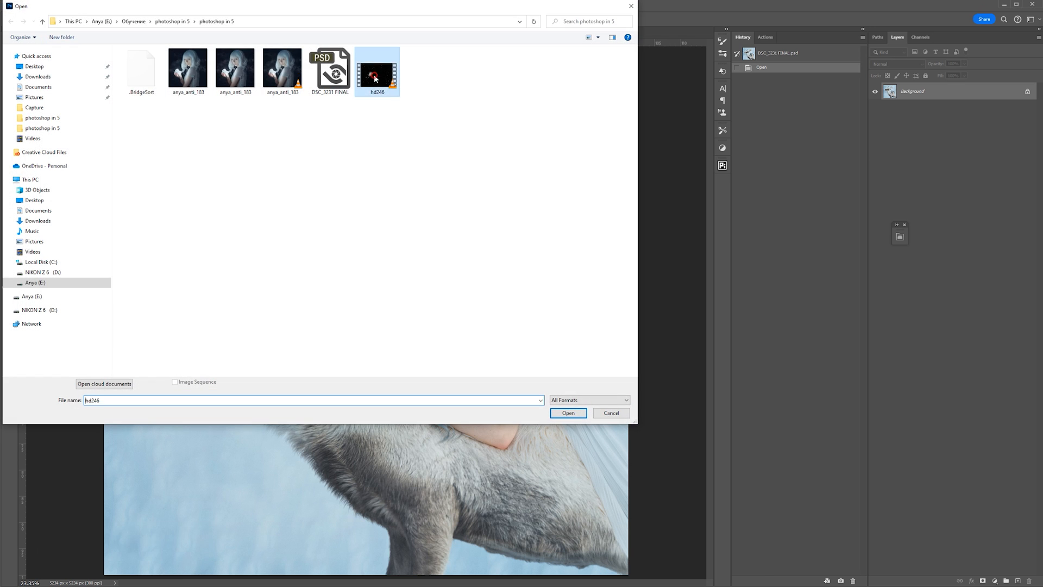
{"action": "left_click", "coordinate": [567, 413]}
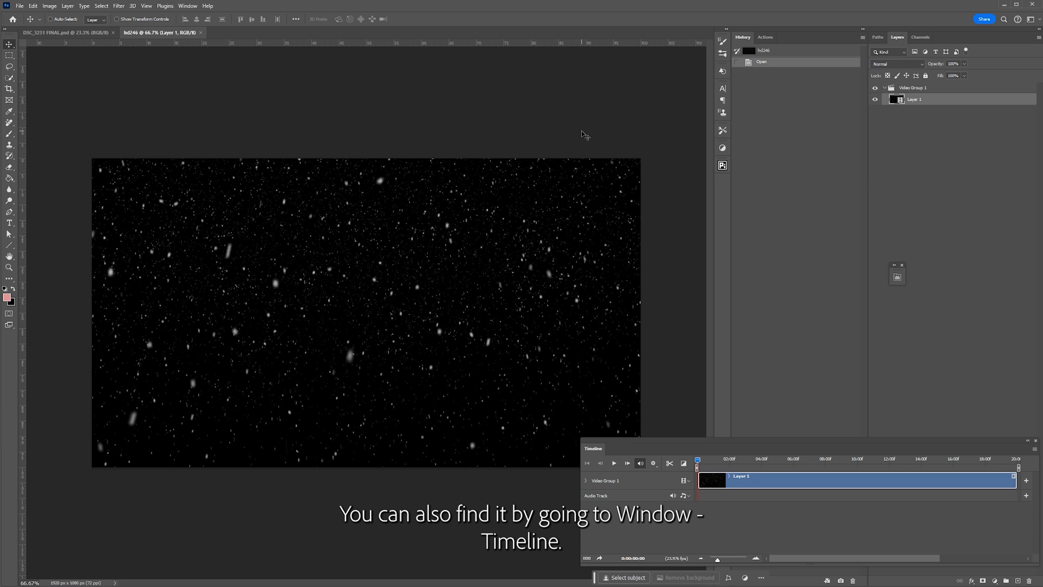
- Move Video Group 1 into the reindeer image and set Layer 1's blend mode to Screen
{"action": "left_click", "coordinate": [188, 6]}
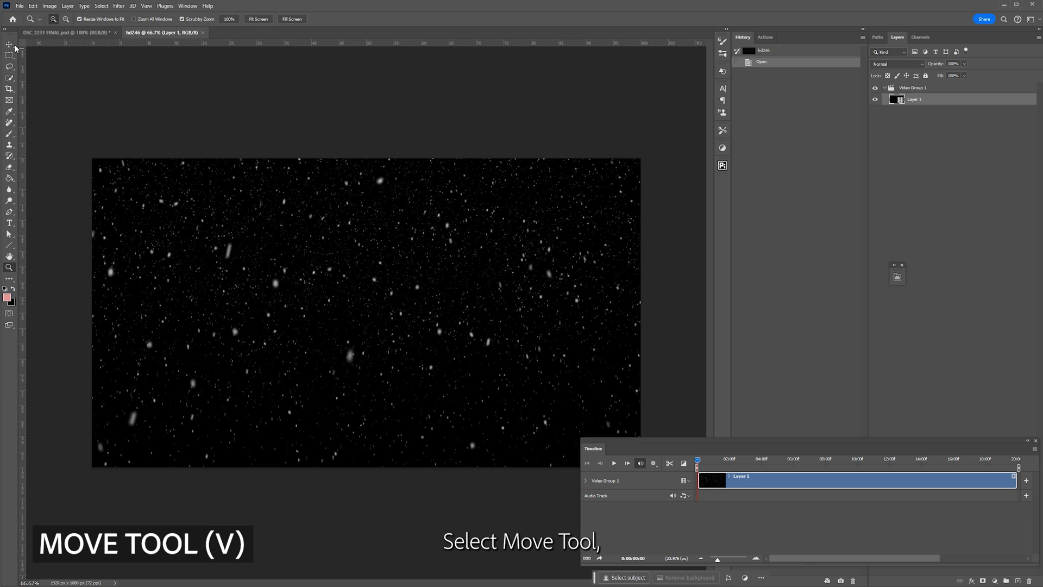
{"action": "left_click", "coordinate": [10, 43]}
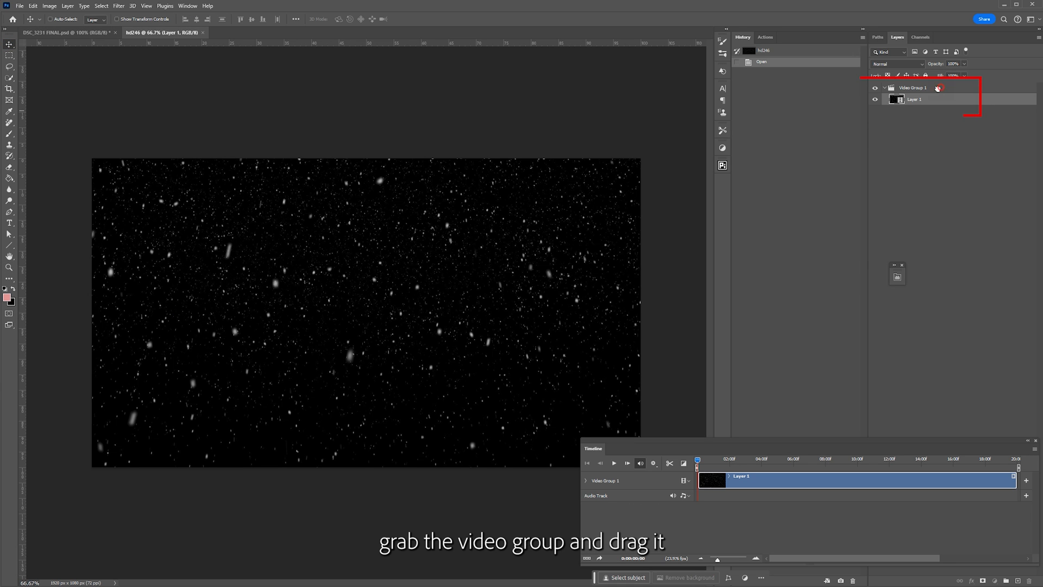
{"action": "left_click", "coordinate": [56, 32]}
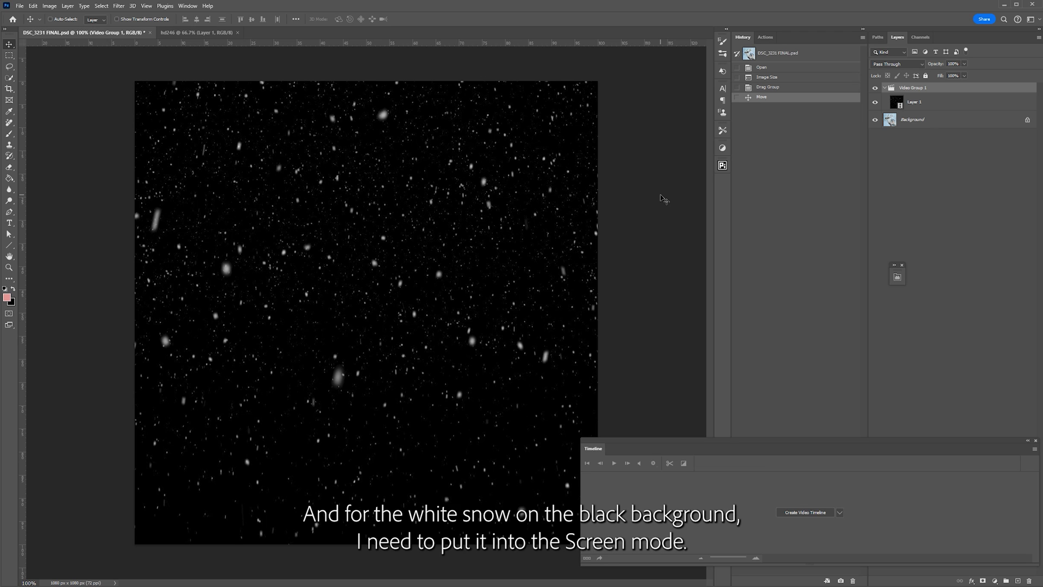
{"action": "left_click", "coordinate": [914, 102]}
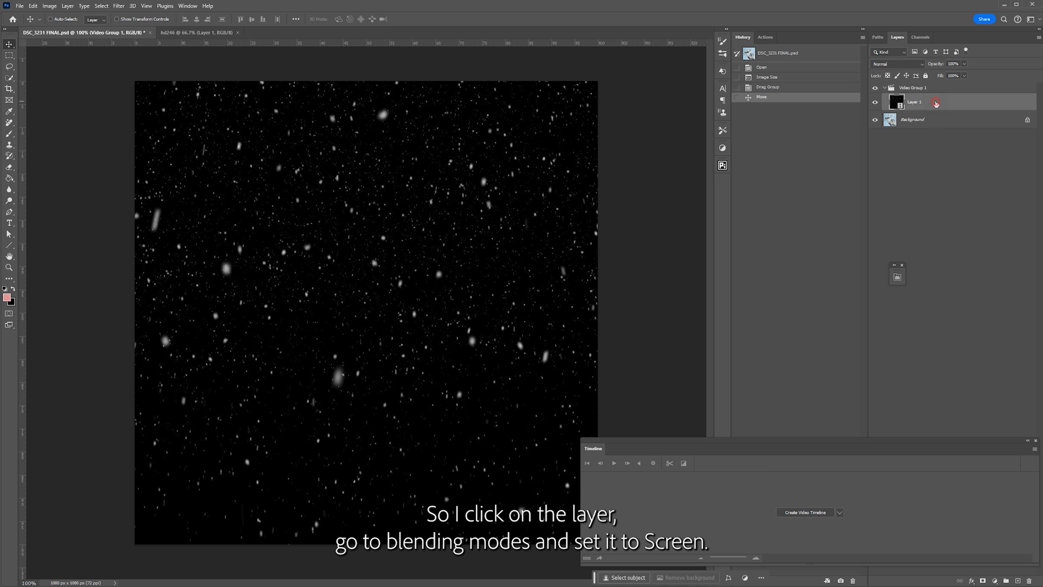
{"action": "left_click", "coordinate": [896, 63]}
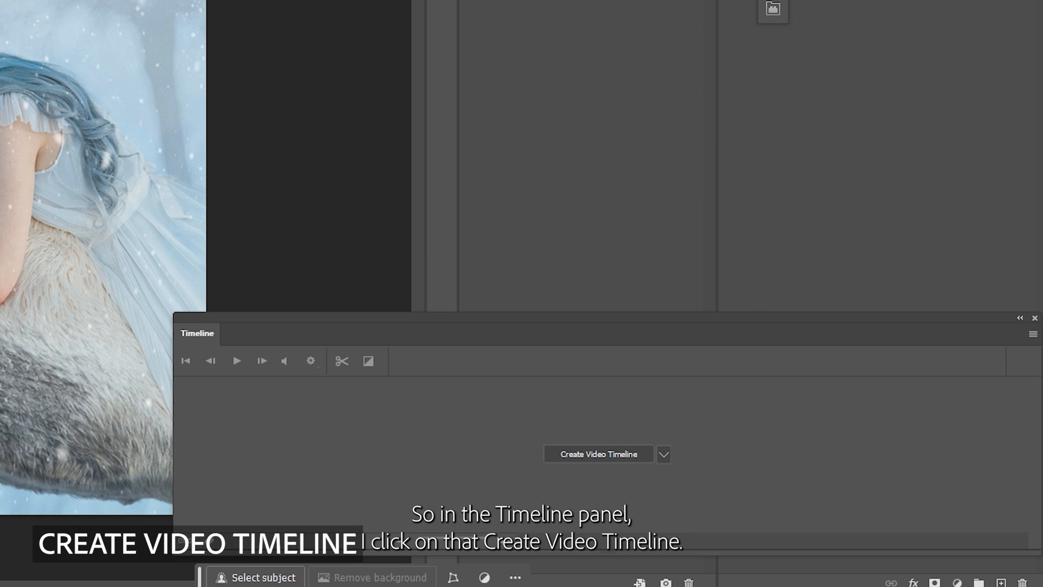
- Create a video timeline, trim the snow clip's end shorter and play back the snowfall
{"action": "left_click", "coordinate": [597, 454]}
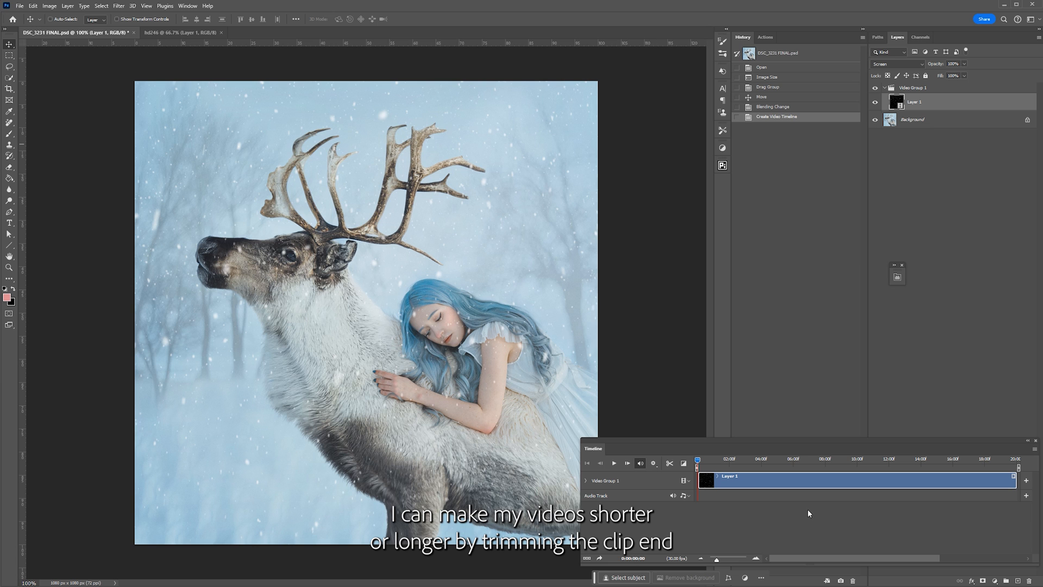
{"action": "left_click_drag", "start_coordinate": [1011, 481], "coordinate": [997, 480]}
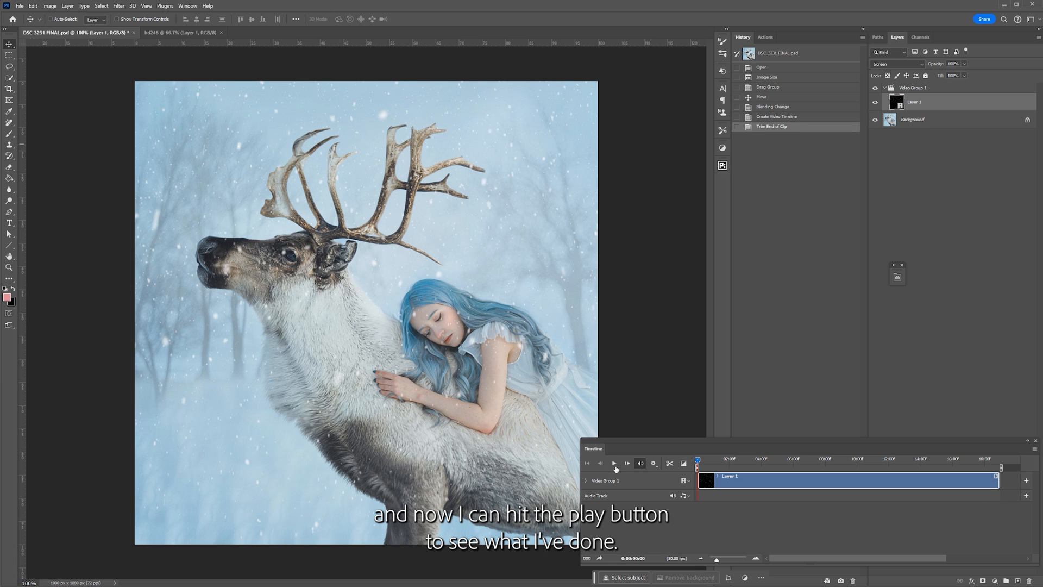
{"action": "left_click", "coordinate": [613, 462]}
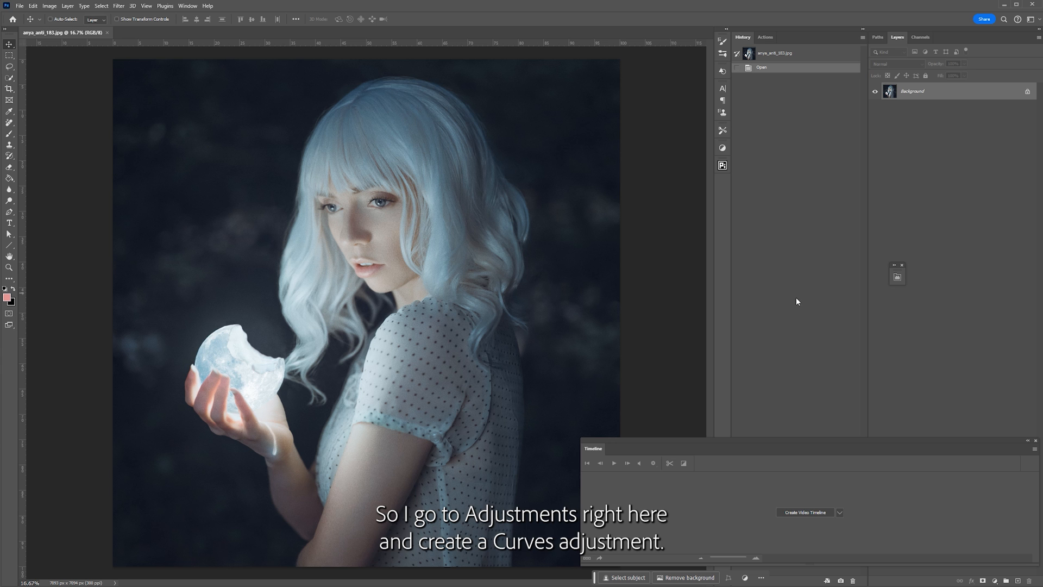
- Add a Curves adjustment layer, raise the RGB curve to brighten, and invert its mask with Ctrl+I
{"action": "left_click", "coordinate": [949, 577]}
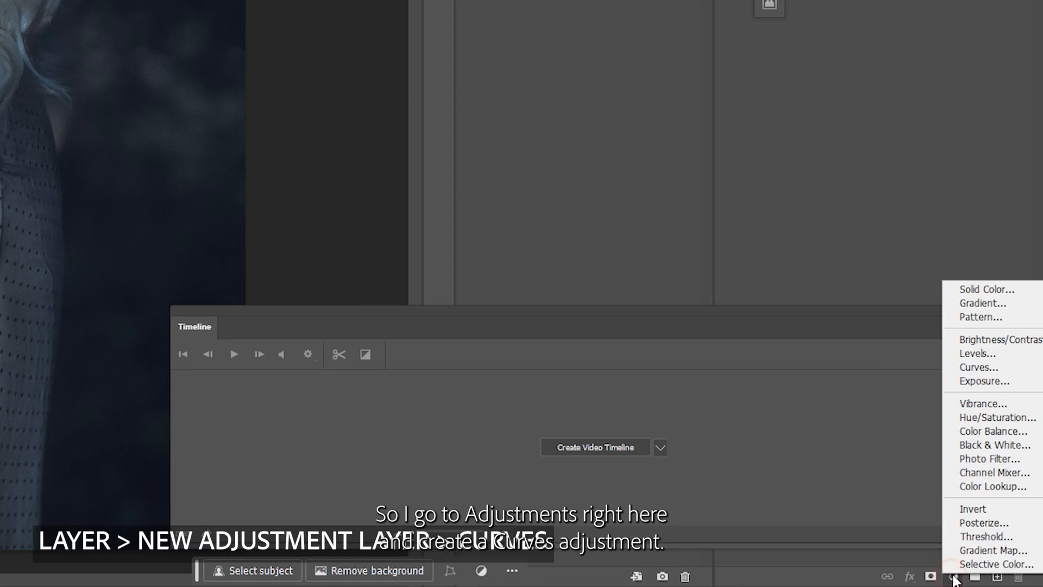
{"action": "left_click", "coordinate": [979, 366]}
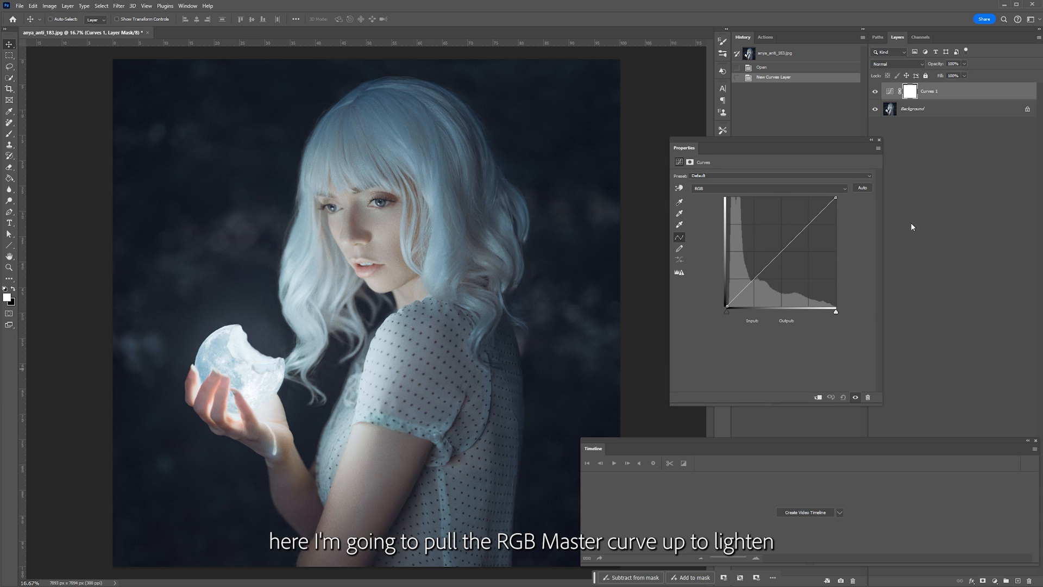
{"action": "left_click_drag", "start_coordinate": [780, 255], "coordinate": [773, 239]}
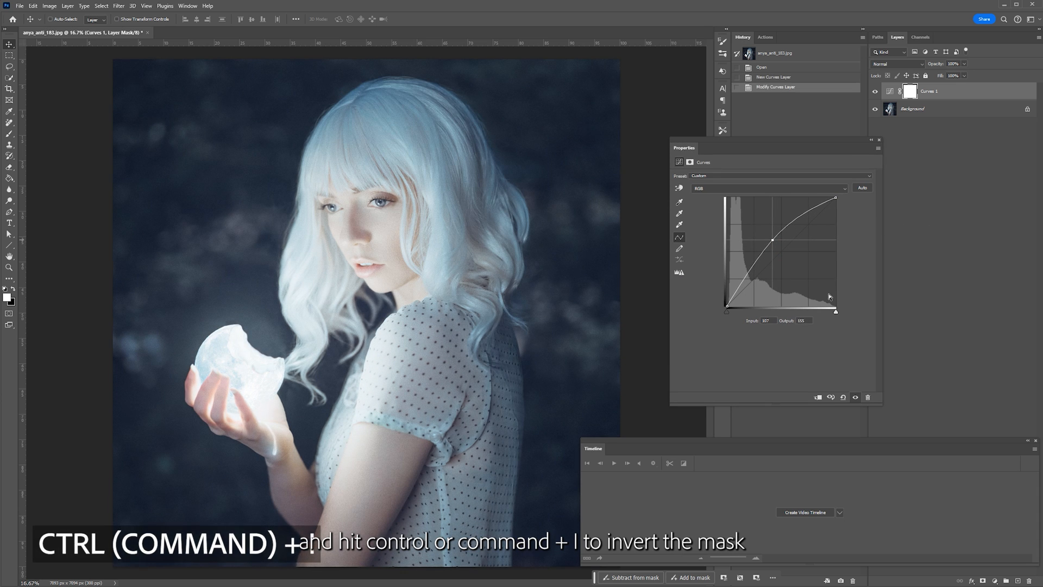
{"action": "key", "text": "ctrl+i"}
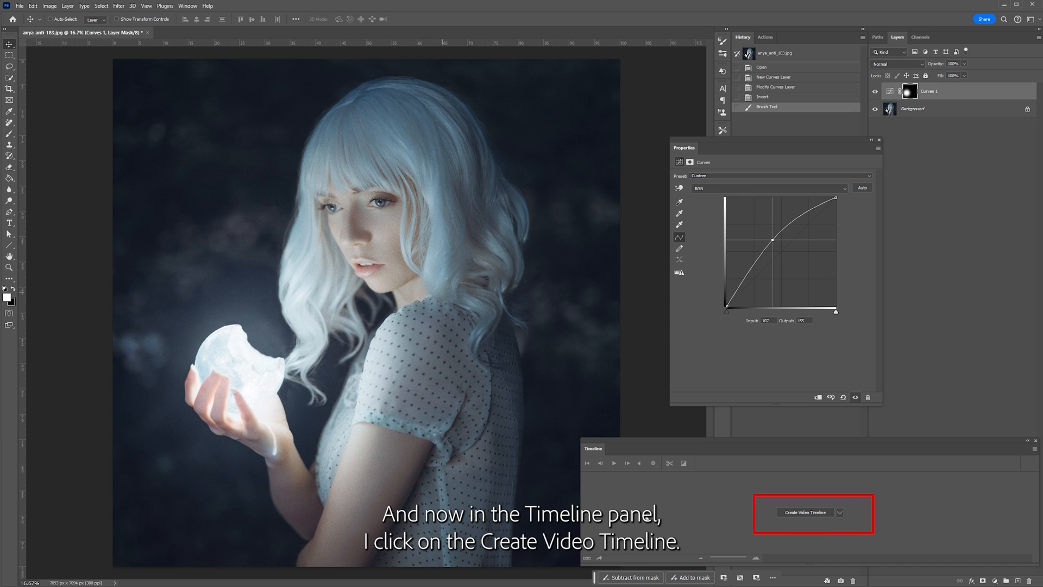
- Create a video timeline for the moon photo and extend the Curves 1 clip to about one second
{"action": "left_click", "coordinate": [805, 512]}
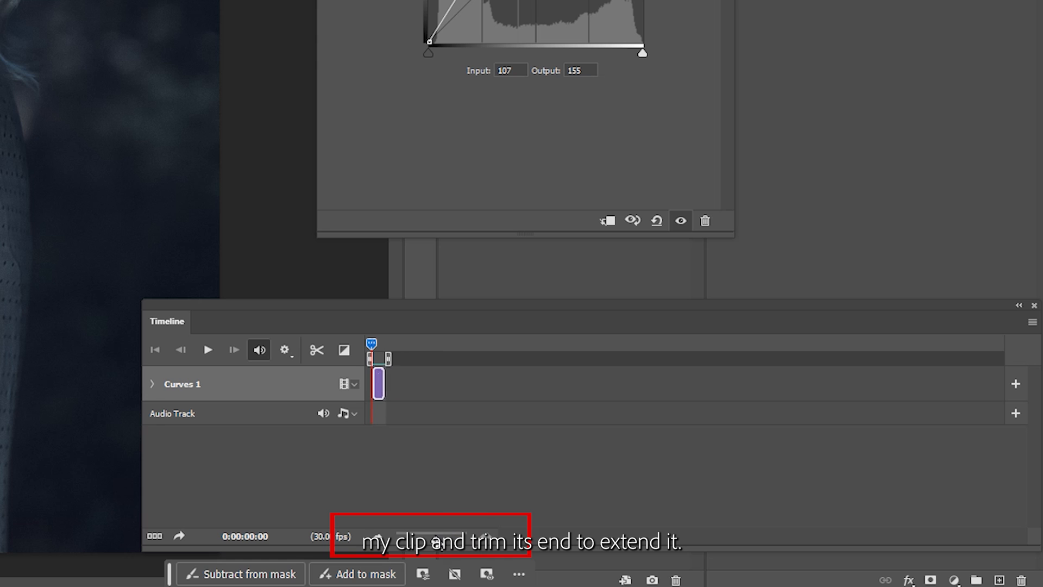
{"action": "left_click_drag", "start_coordinate": [384, 383], "coordinate": [473, 384]}
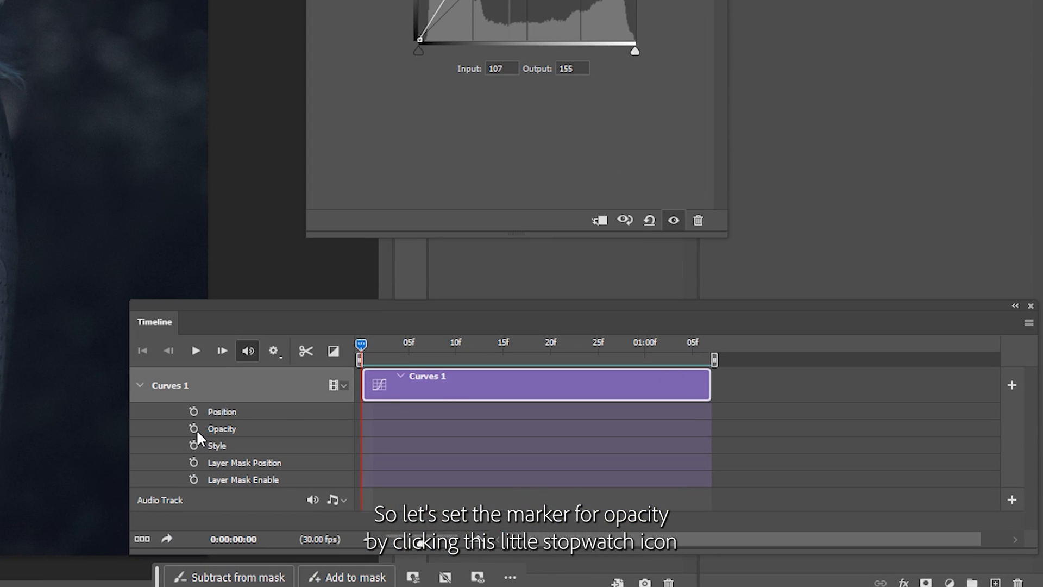
- Keyframe Curves 1 opacity from 100% to 0% across the clip so the glow fades
{"action": "left_click", "coordinate": [193, 428]}
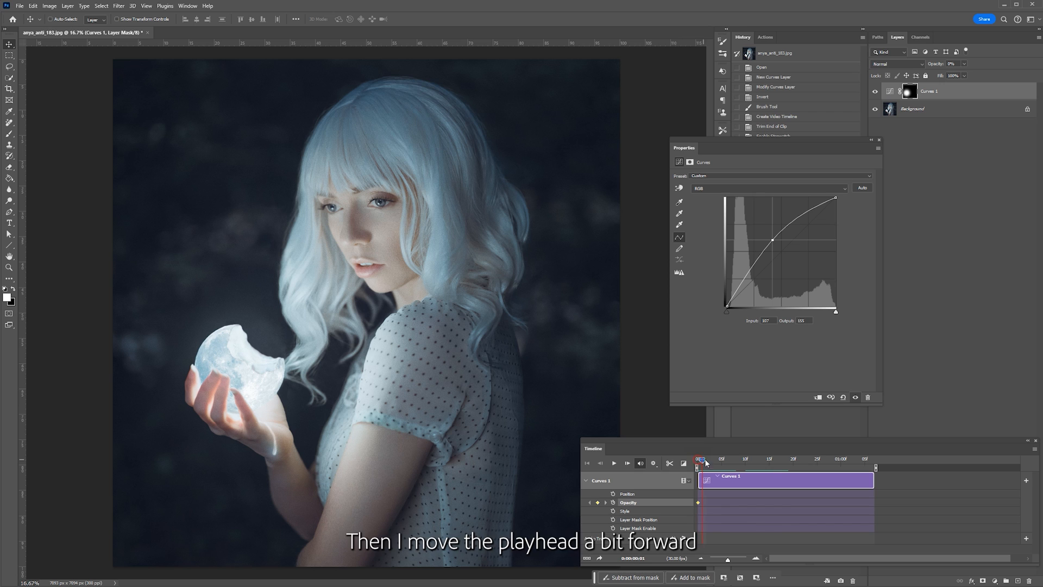
{"action": "left_click_drag", "start_coordinate": [699, 458], "coordinate": [778, 458]}
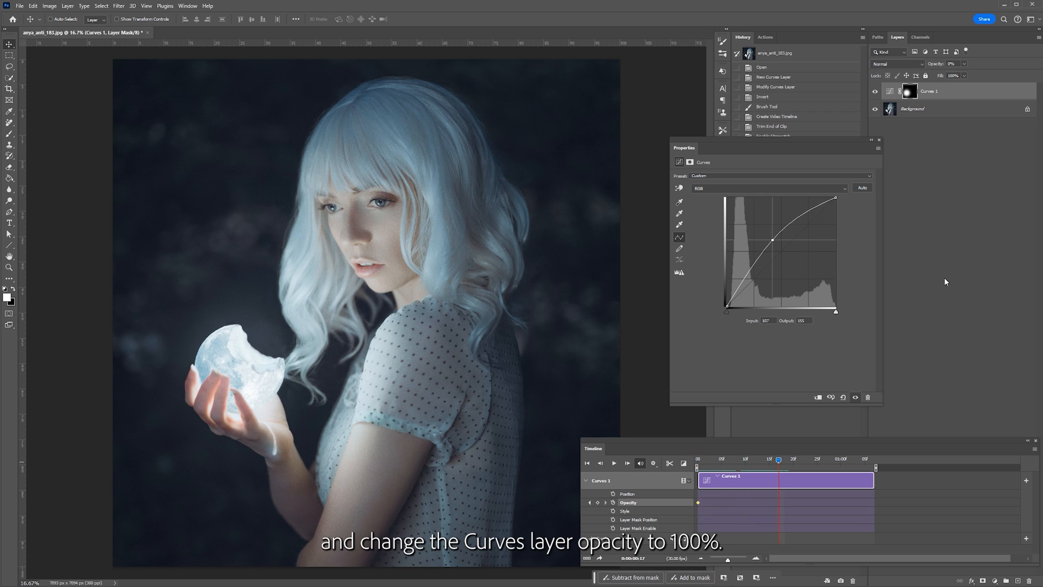
{"action": "left_click", "coordinate": [964, 76]}
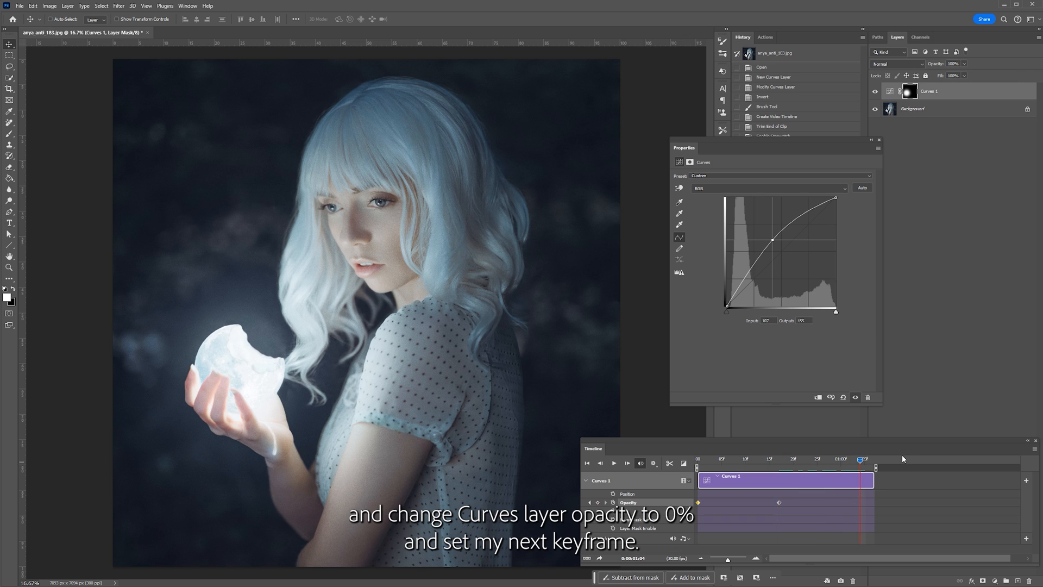
{"action": "left_click", "coordinate": [963, 64]}
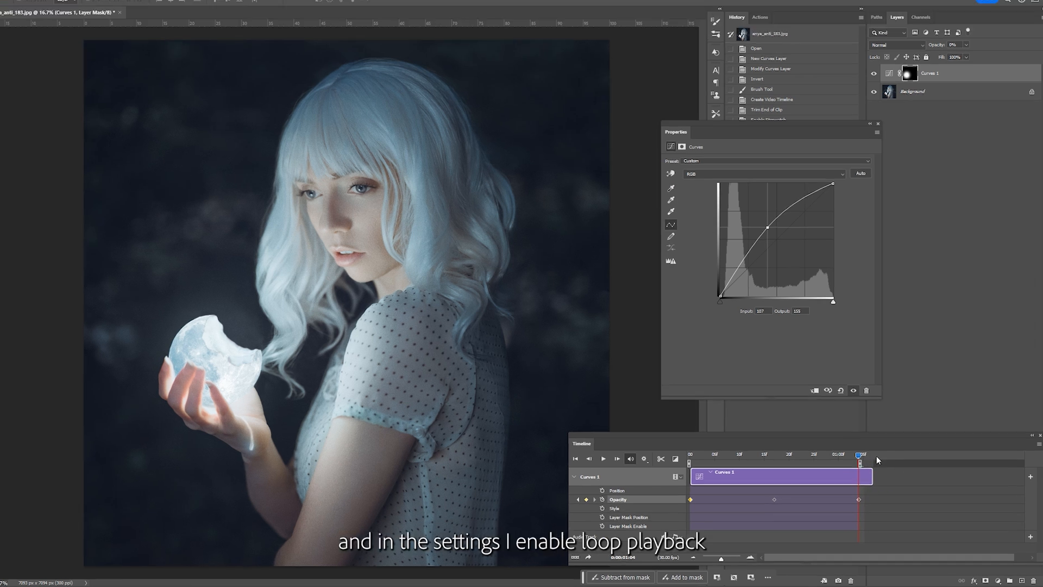
- Enable Loop Playback in the timeline settings and preview the looping glow
{"action": "left_click", "coordinate": [643, 459]}
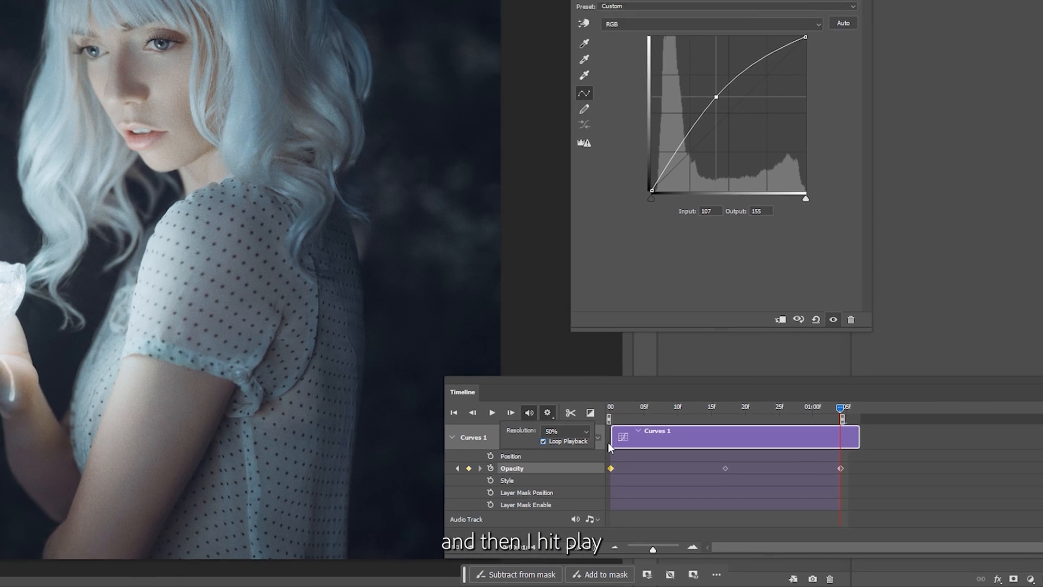
{"action": "left_click", "coordinate": [491, 413]}
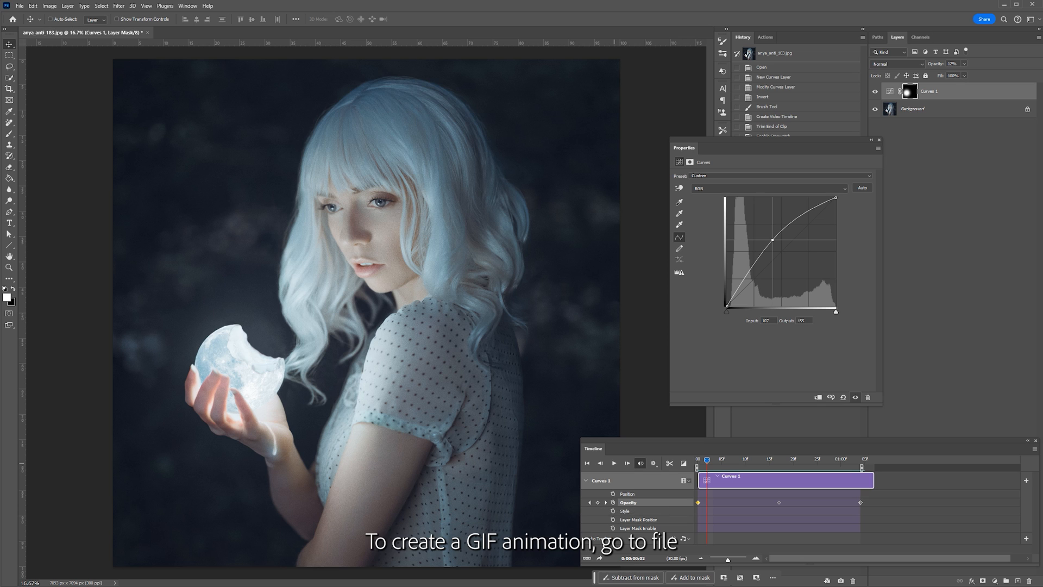
- Export via Save for Web (Legacy) as a GIF with a Selective 128-colour palette and save it
{"action": "left_click", "coordinate": [20, 6]}
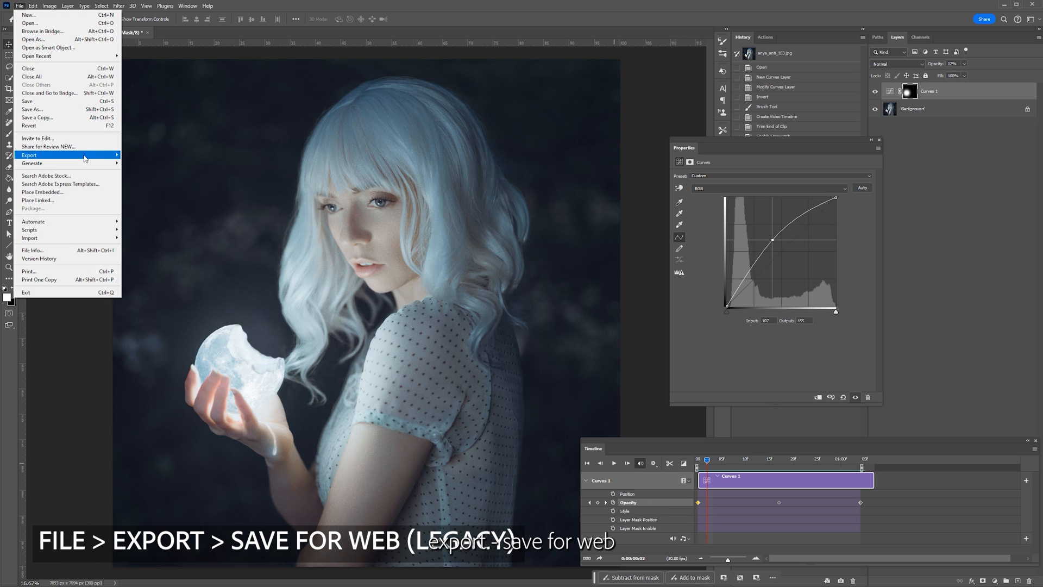
{"action": "left_click", "coordinate": [366, 247]}
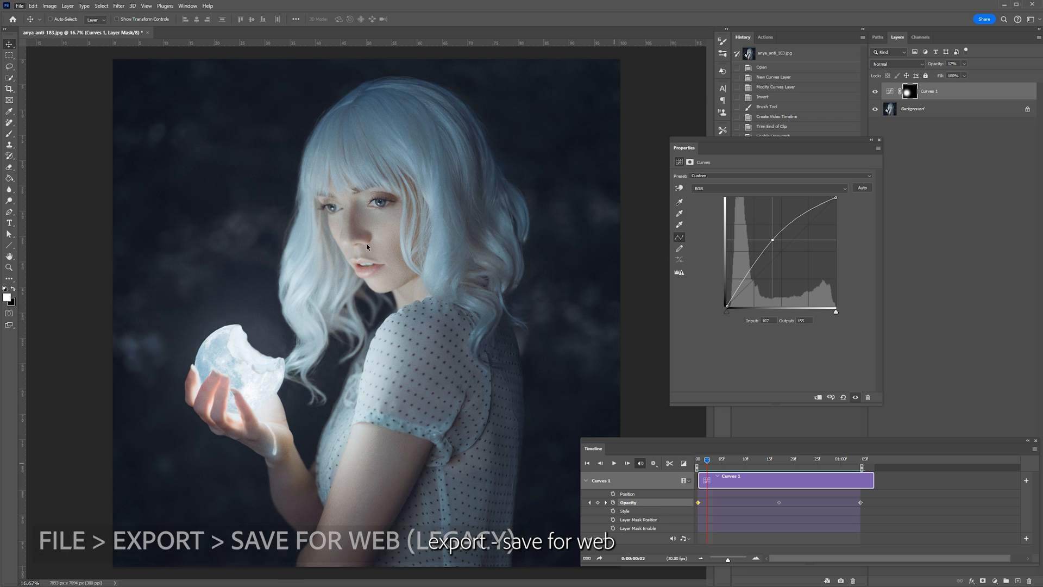
{"action": "left_click", "coordinate": [19, 6]}
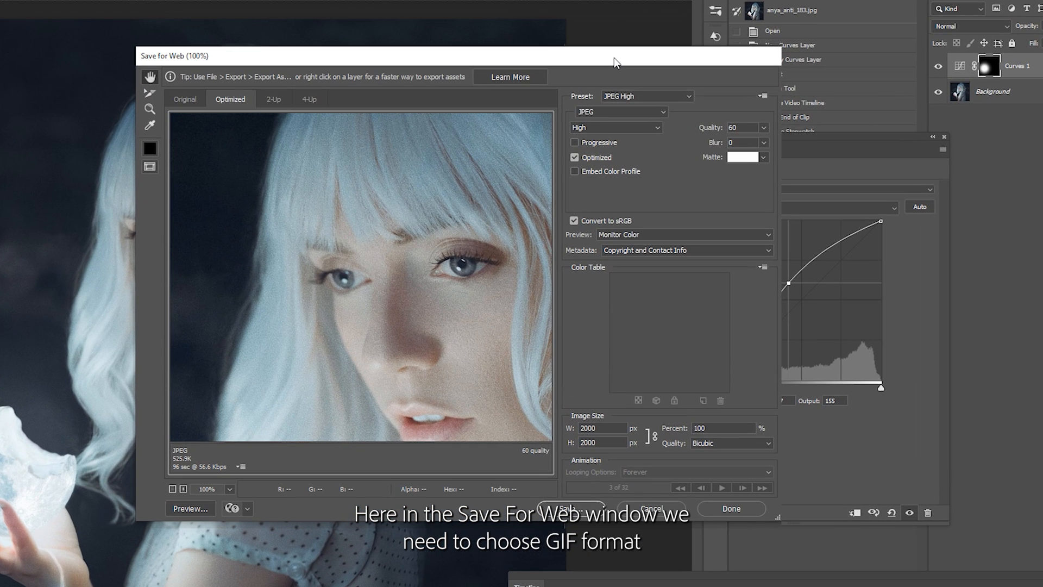
{"action": "left_click", "coordinate": [621, 112]}
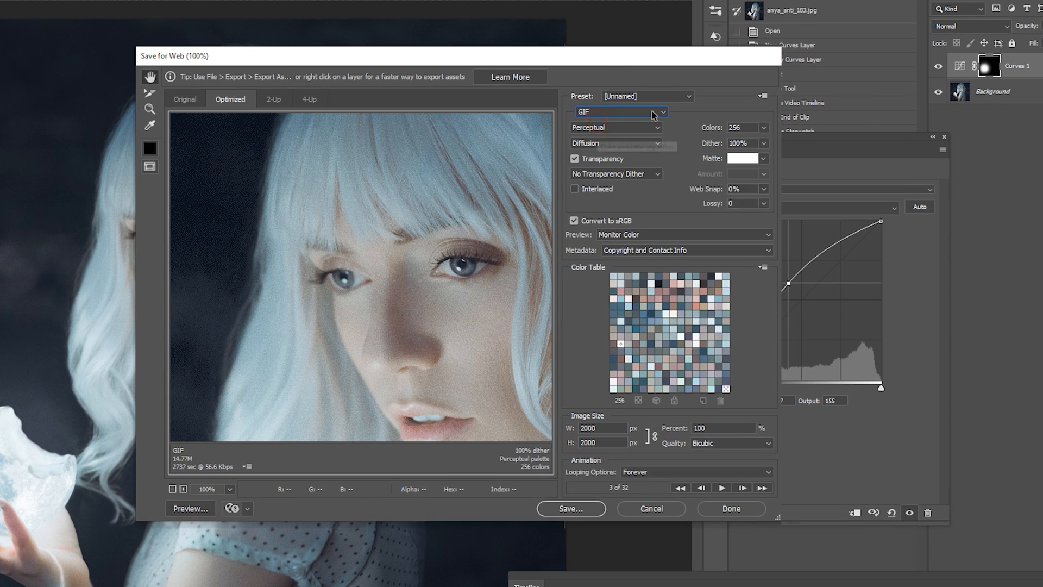
{"action": "left_click", "coordinate": [646, 96]}
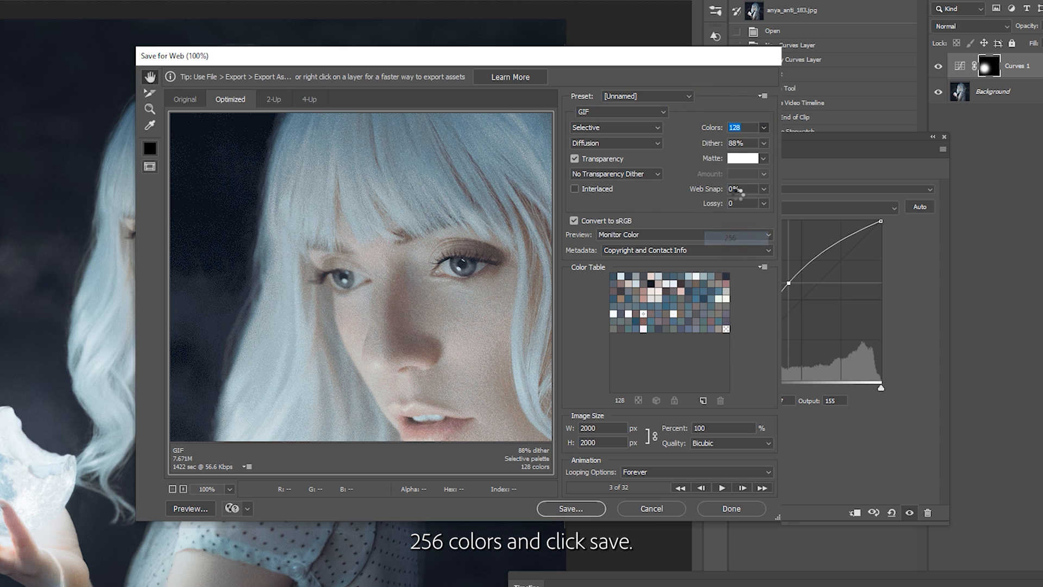
{"action": "left_click", "coordinate": [569, 508]}
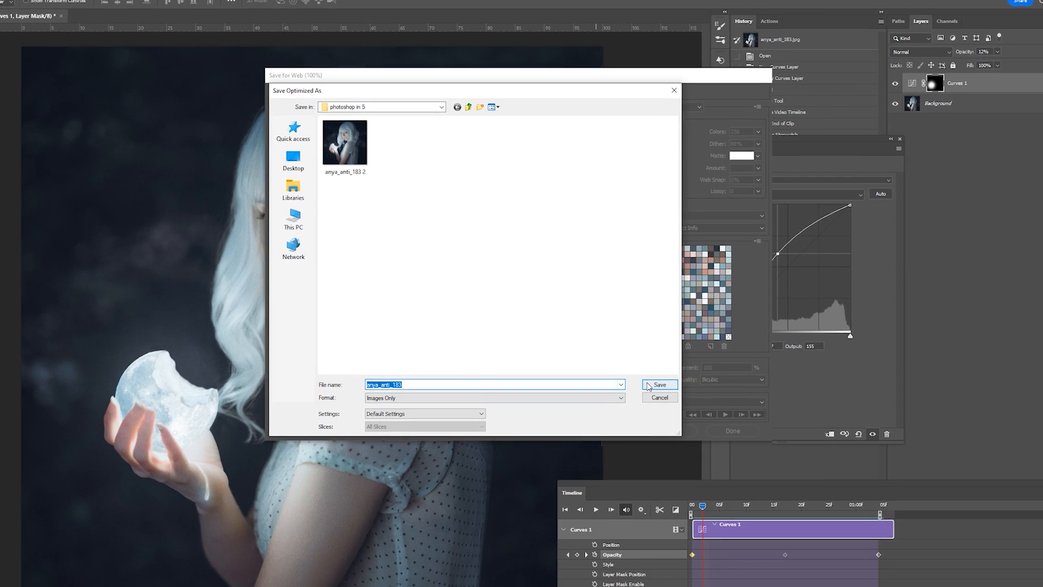
{"action": "left_click", "coordinate": [659, 384]}
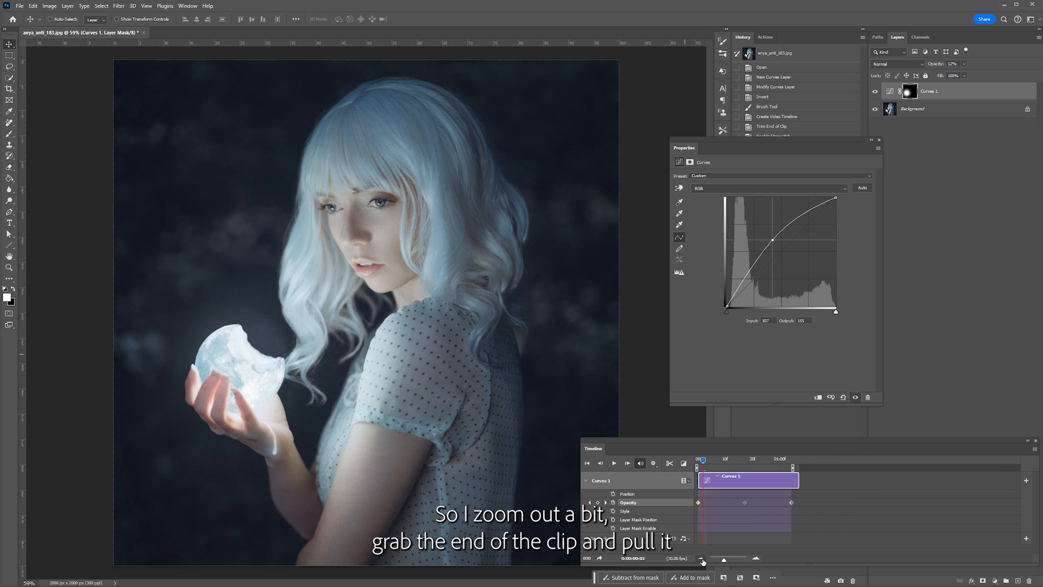
- Zoom the timeline out and stretch the Curves 1 clip to about five seconds
{"action": "left_click_drag", "start_coordinate": [791, 479], "coordinate": [765, 479]}
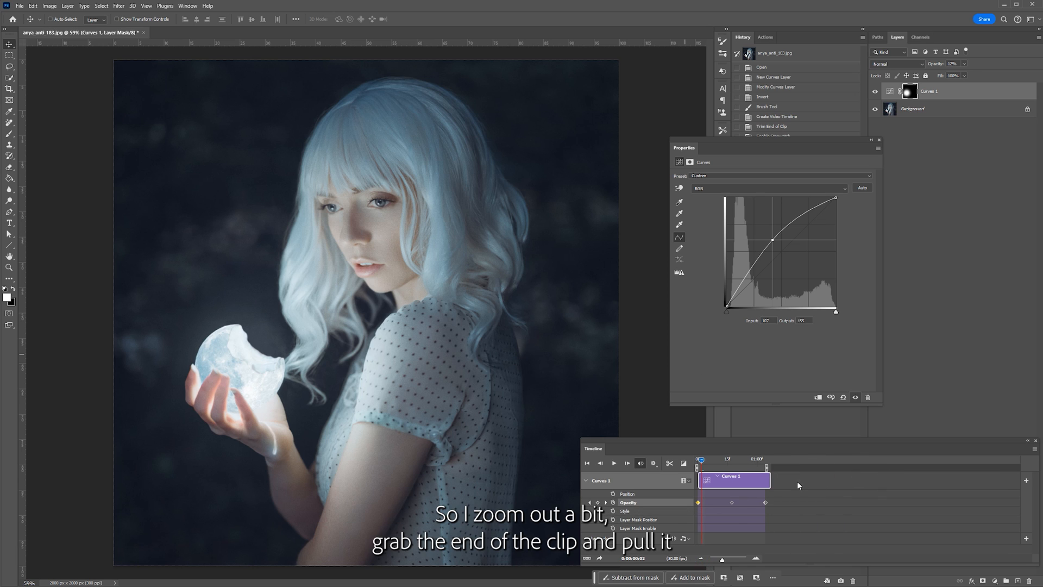
{"action": "left_click_drag", "start_coordinate": [765, 480], "coordinate": [852, 480]}
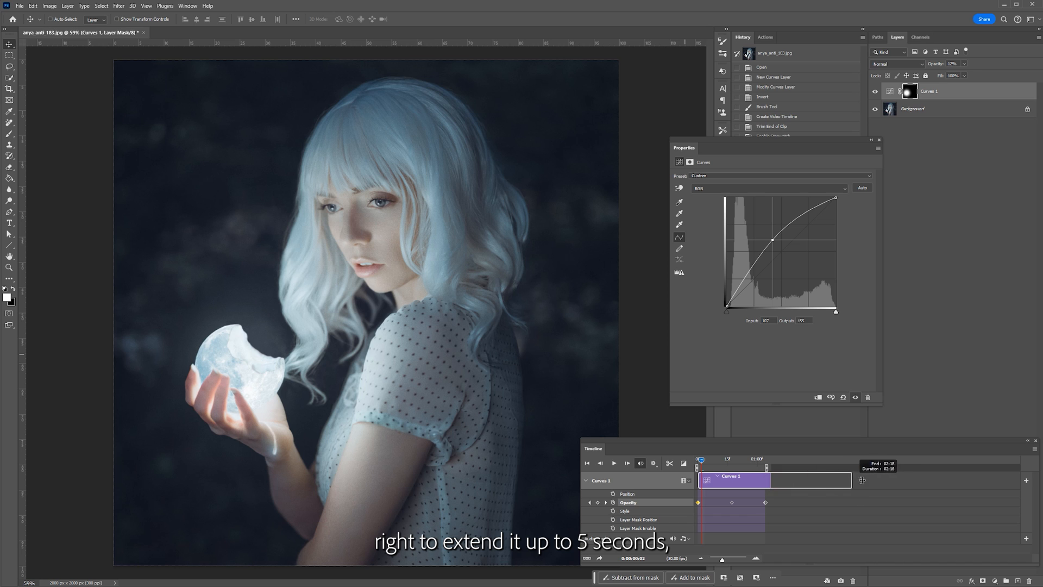
{"action": "left_click_drag", "start_coordinate": [852, 479], "coordinate": [995, 479]}
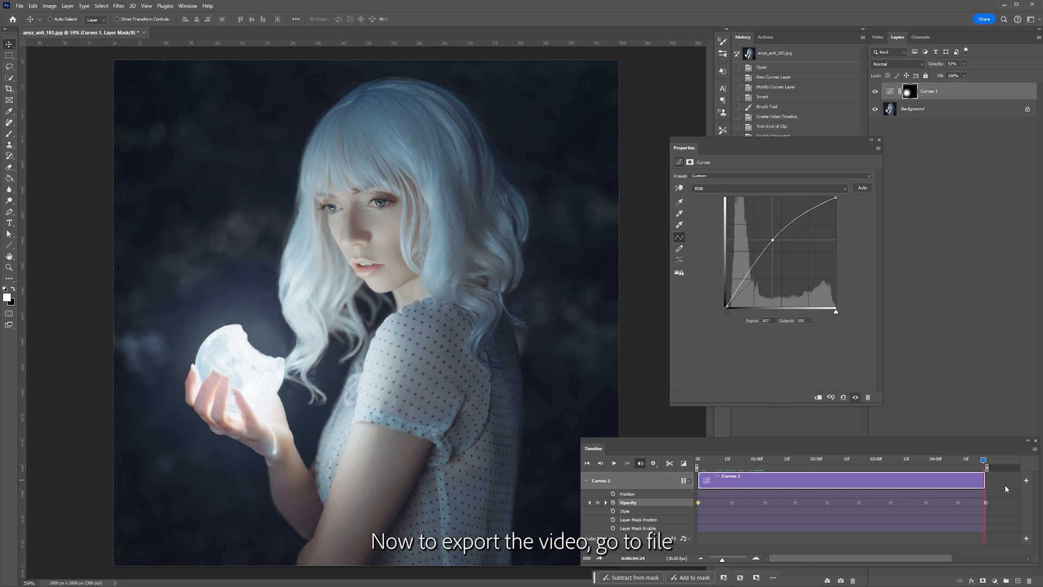
- Bring up File > Export > Render Video set to H.264 MP4 for all 145 frames
{"action": "left_click", "coordinate": [20, 5]}
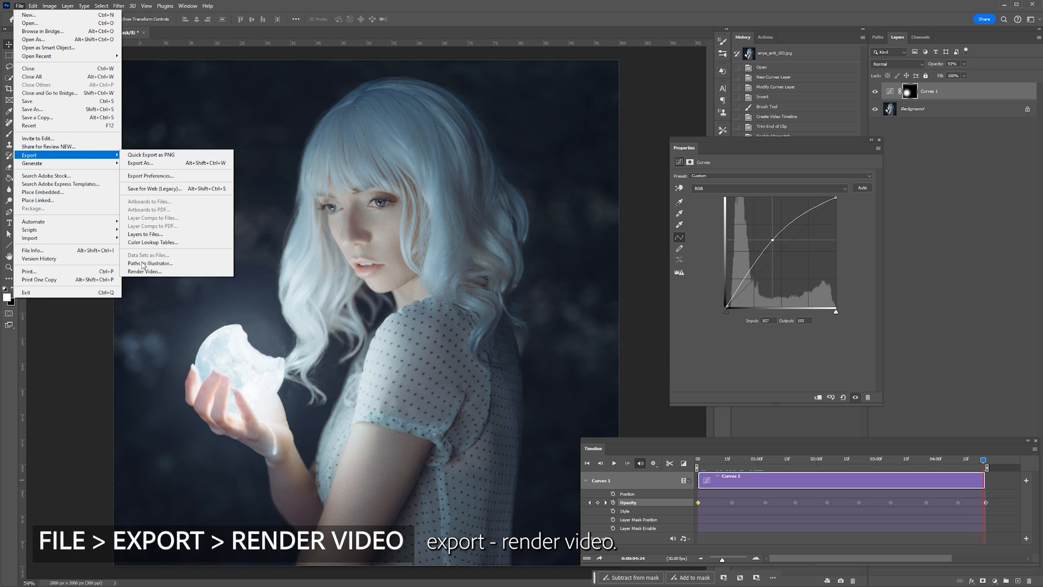
{"action": "left_click", "coordinate": [143, 272]}
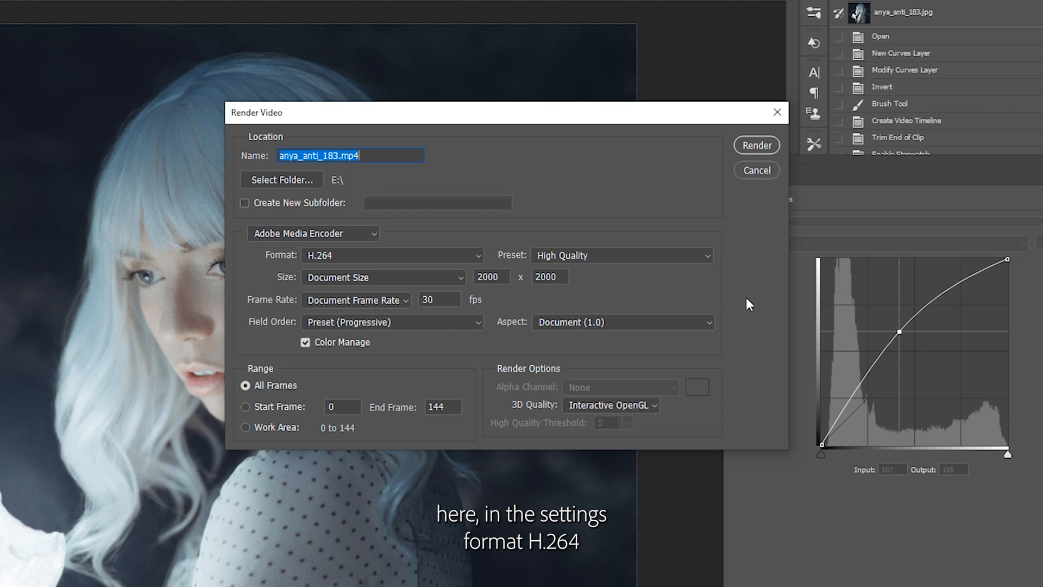